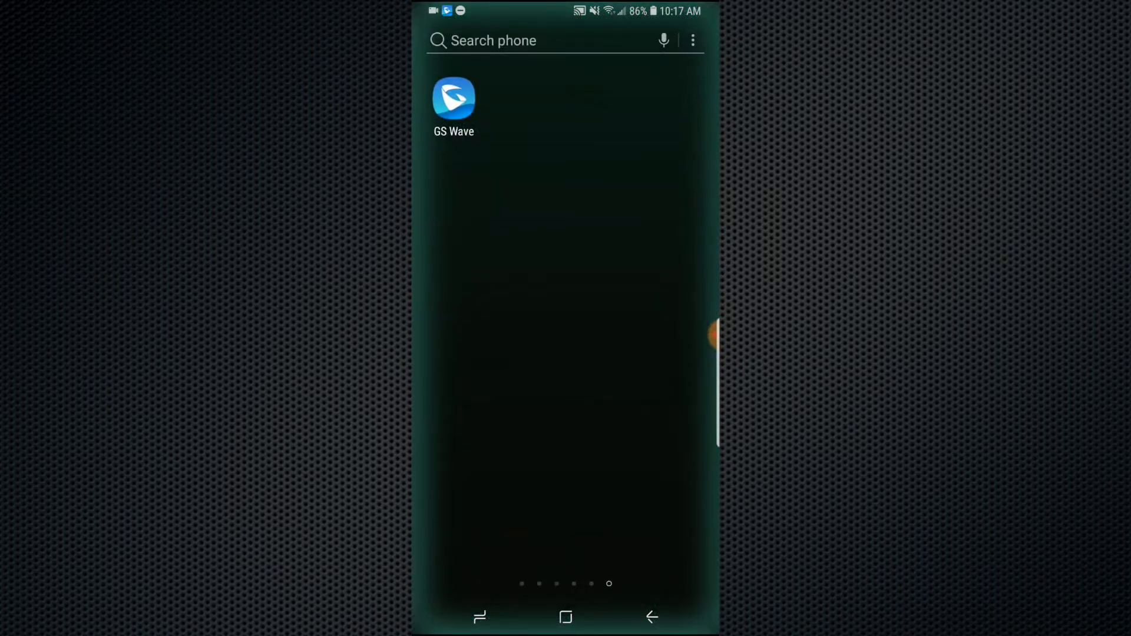
Launch GS Wave from the home screen to reach its Add New Account list.
{"action": "left_click", "coordinate": [453, 97]}
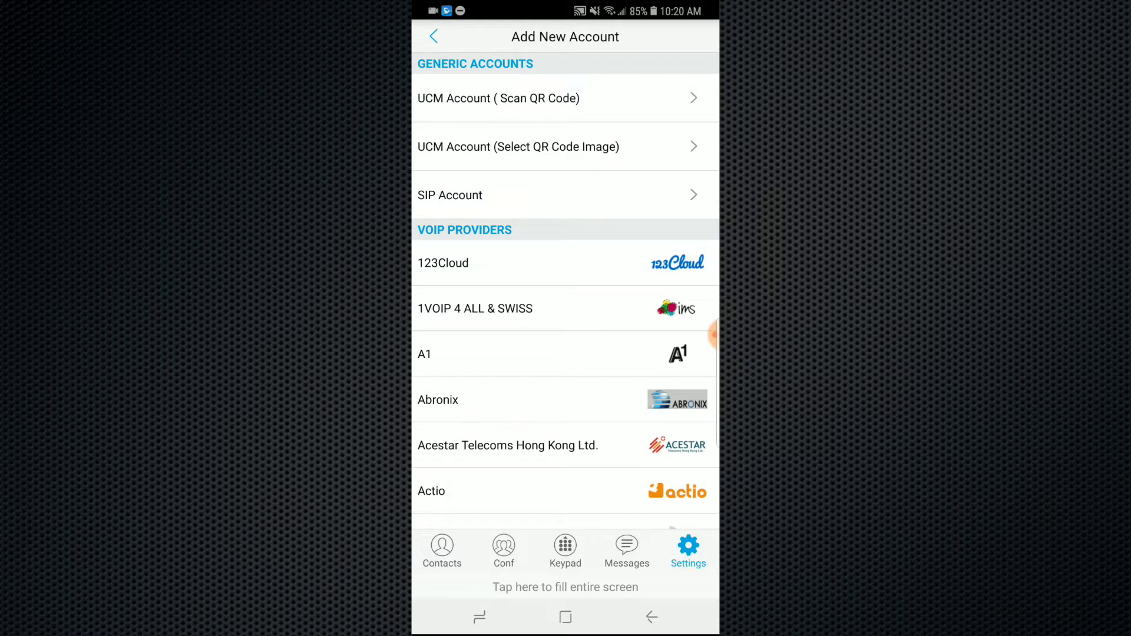
{"action": "scroll", "scroll_direction": "down", "scroll_amount": 3}
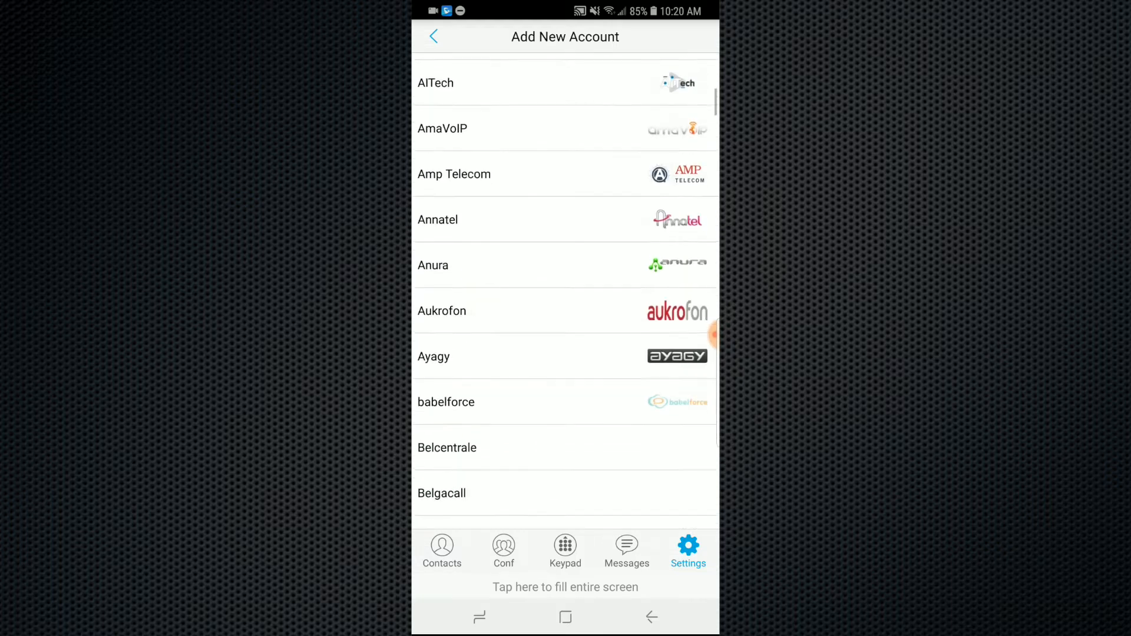
{"action": "scroll", "scroll_direction": "down", "scroll_amount": 3}
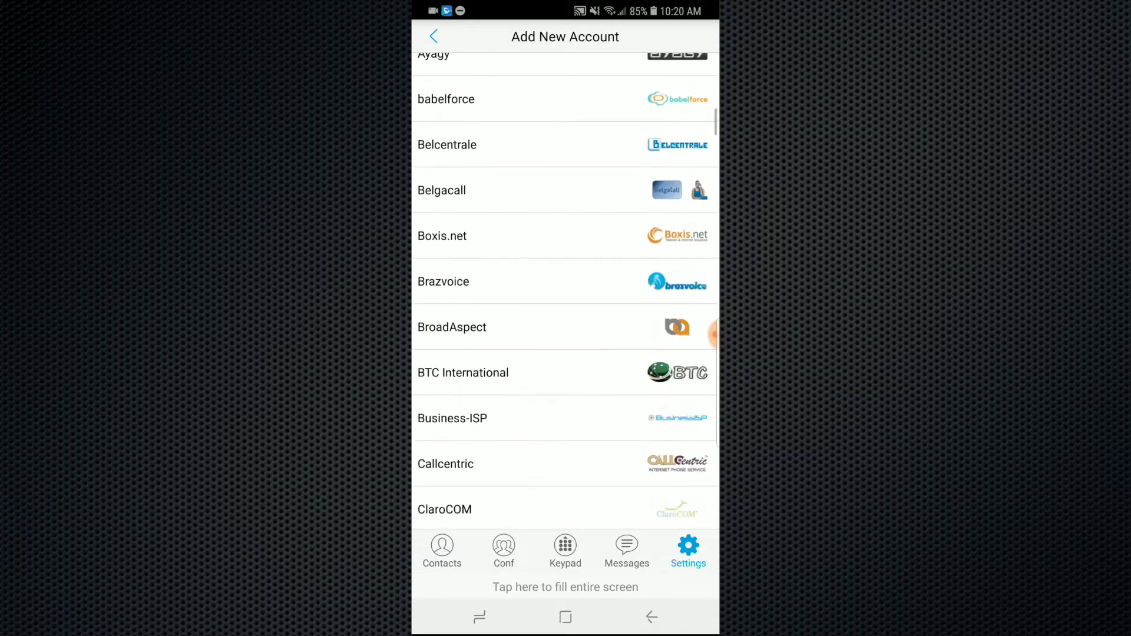
{"action": "scroll", "scroll_direction": "down", "scroll_amount": 3}
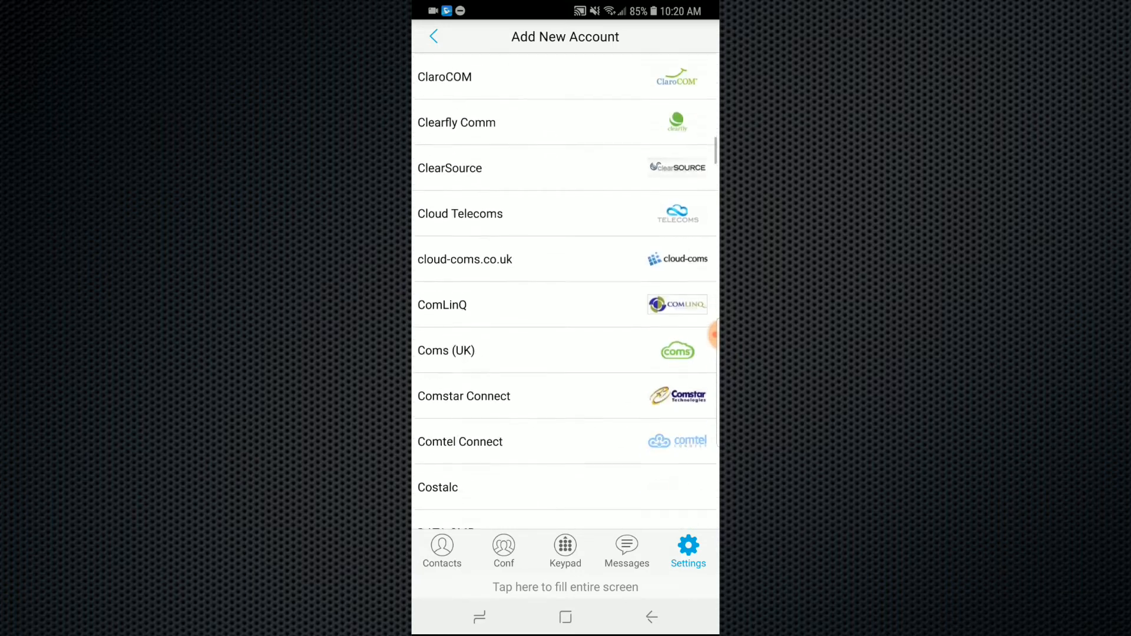
{"action": "scroll", "scroll_direction": "down", "scroll_amount": 3}
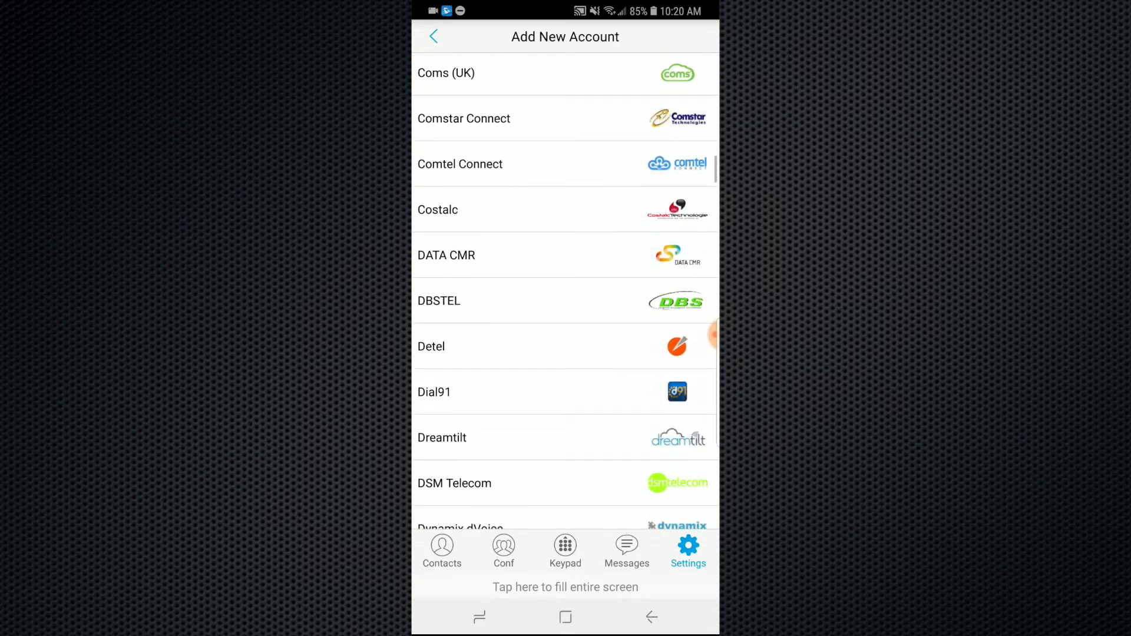
{"action": "scroll", "scroll_direction": "down", "scroll_amount": 3}
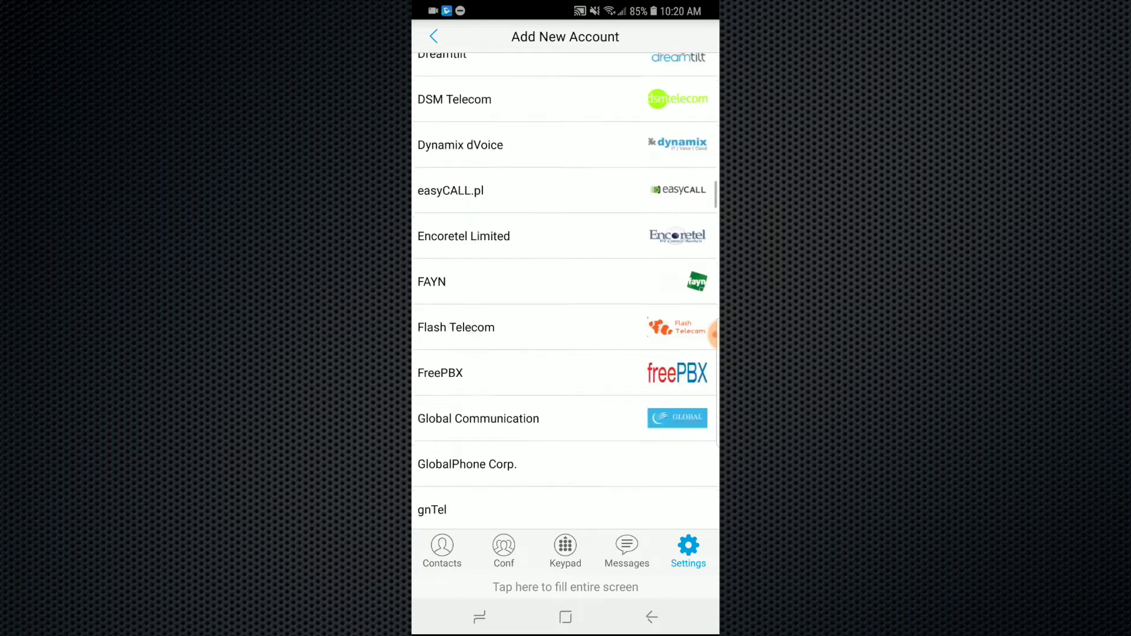
View the empty Messages section and preview a new message without sending it.
{"action": "left_click", "coordinate": [627, 552]}
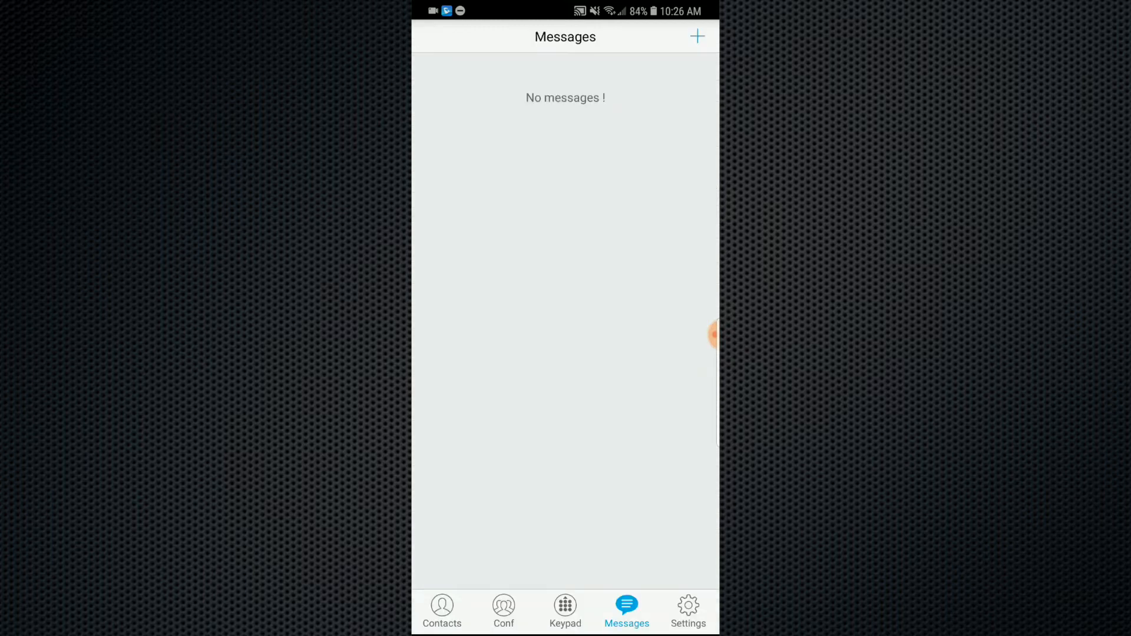
{"action": "left_click", "coordinate": [695, 36]}
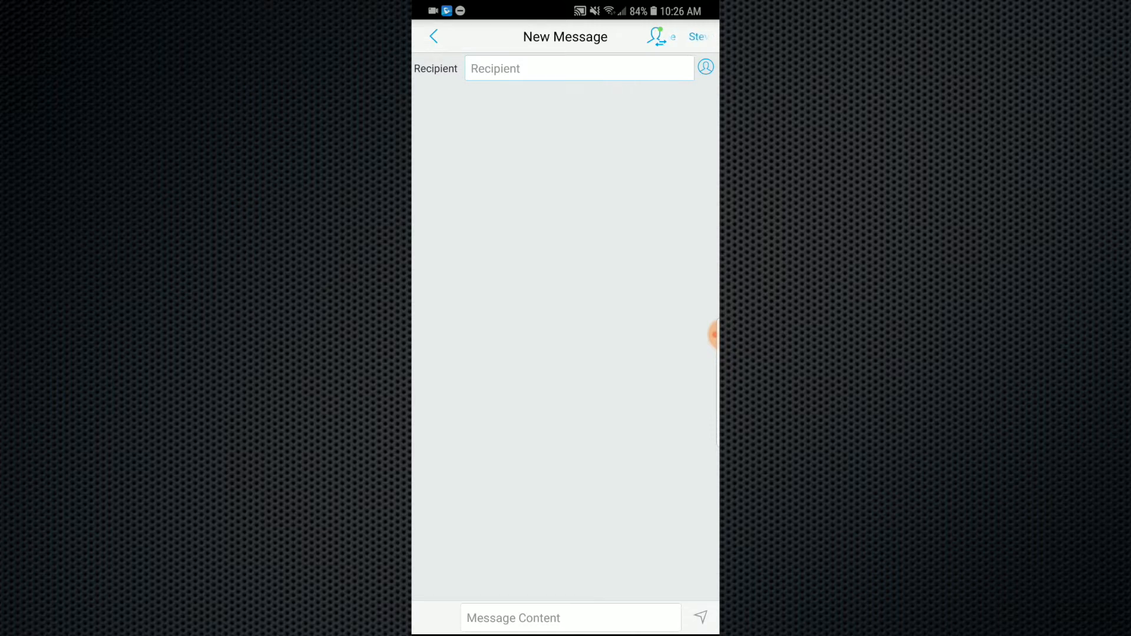
{"action": "left_click", "coordinate": [434, 35]}
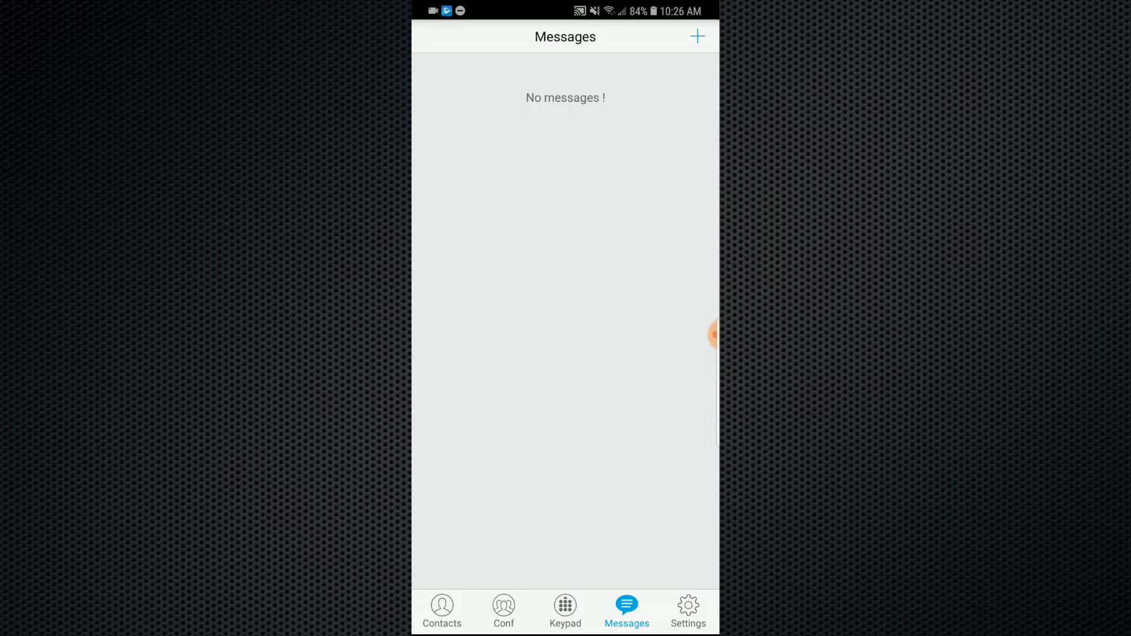
Preview the empty Conference section and a new conference, then show the Contacts list.
{"action": "left_click", "coordinate": [502, 610]}
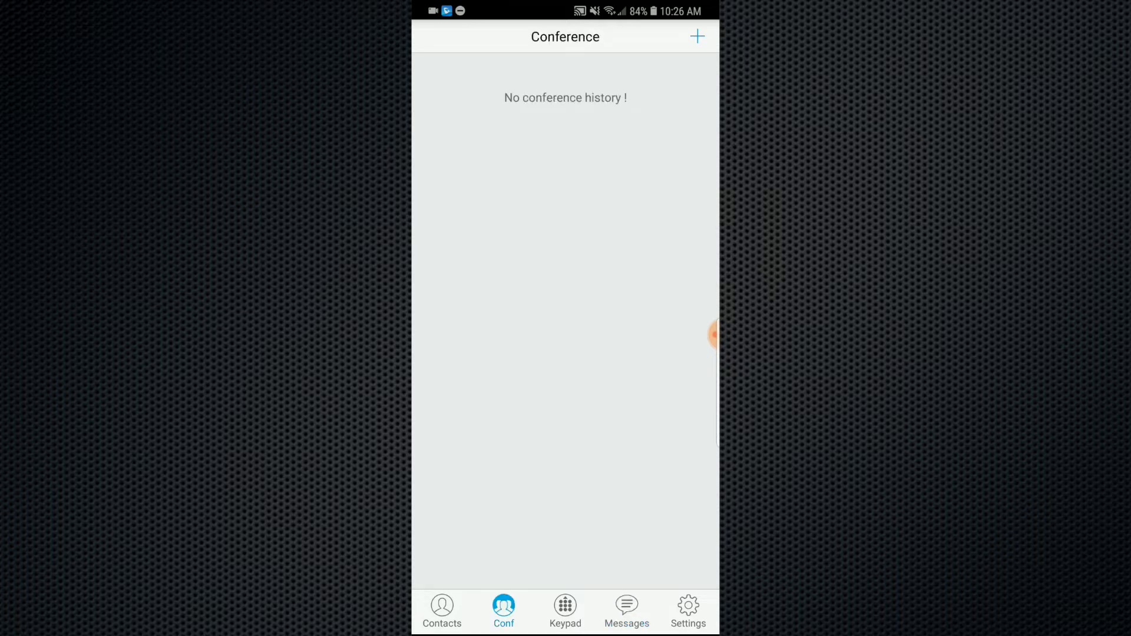
{"action": "left_click", "coordinate": [695, 36]}
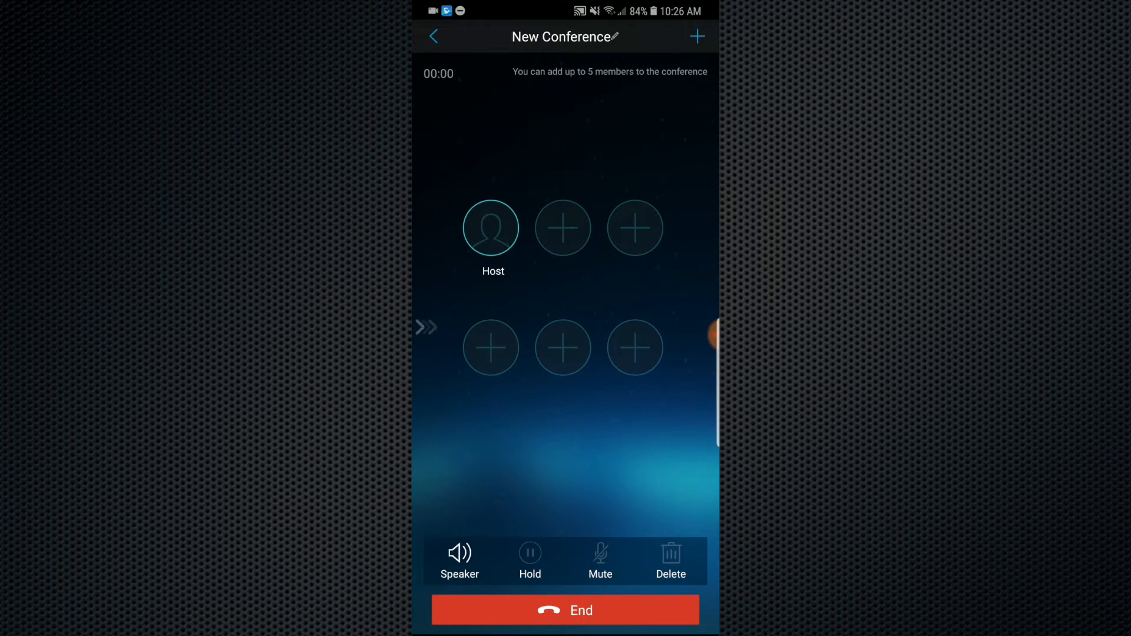
{"action": "left_click", "coordinate": [565, 610]}
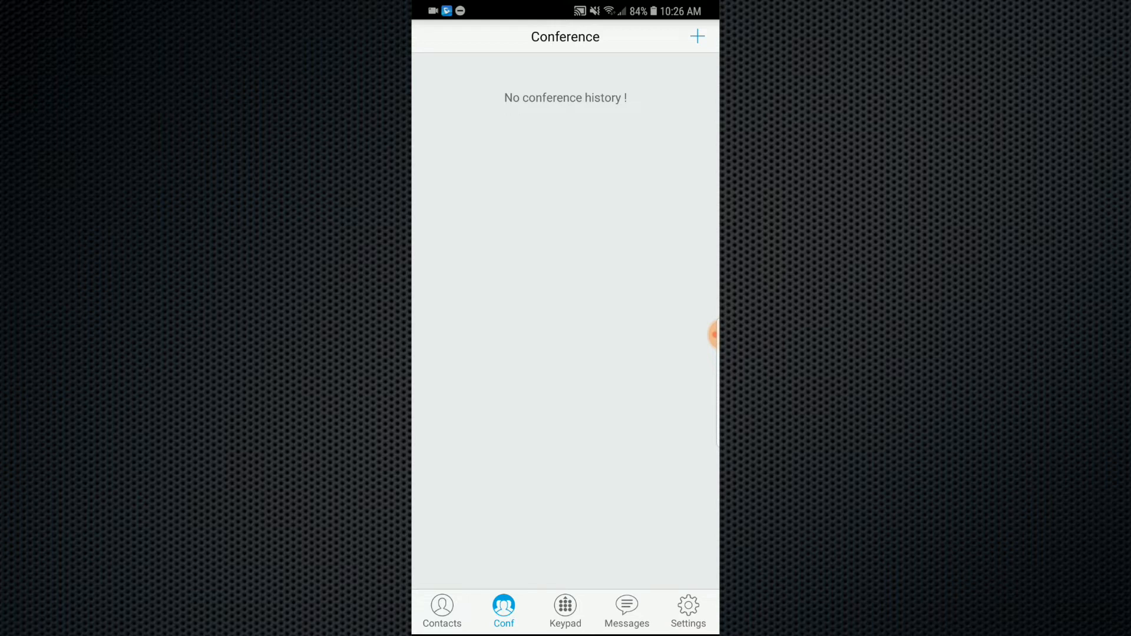
{"action": "left_click", "coordinate": [442, 611]}
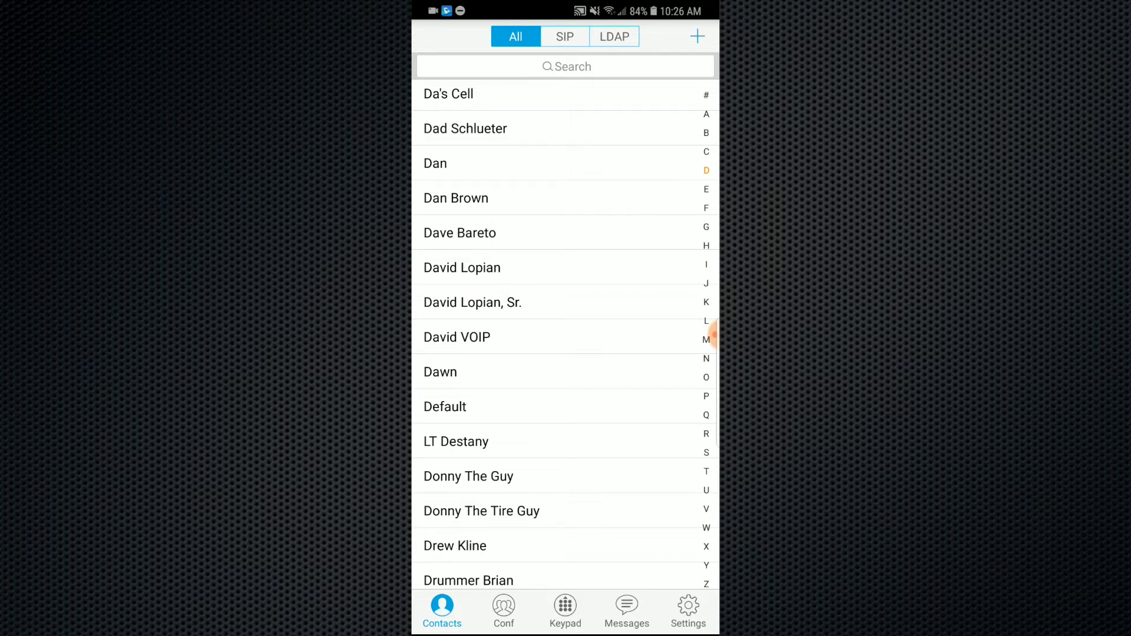
Filter contacts to SIP only, which is empty, and go to Custom Settings.
{"action": "left_click", "coordinate": [565, 36]}
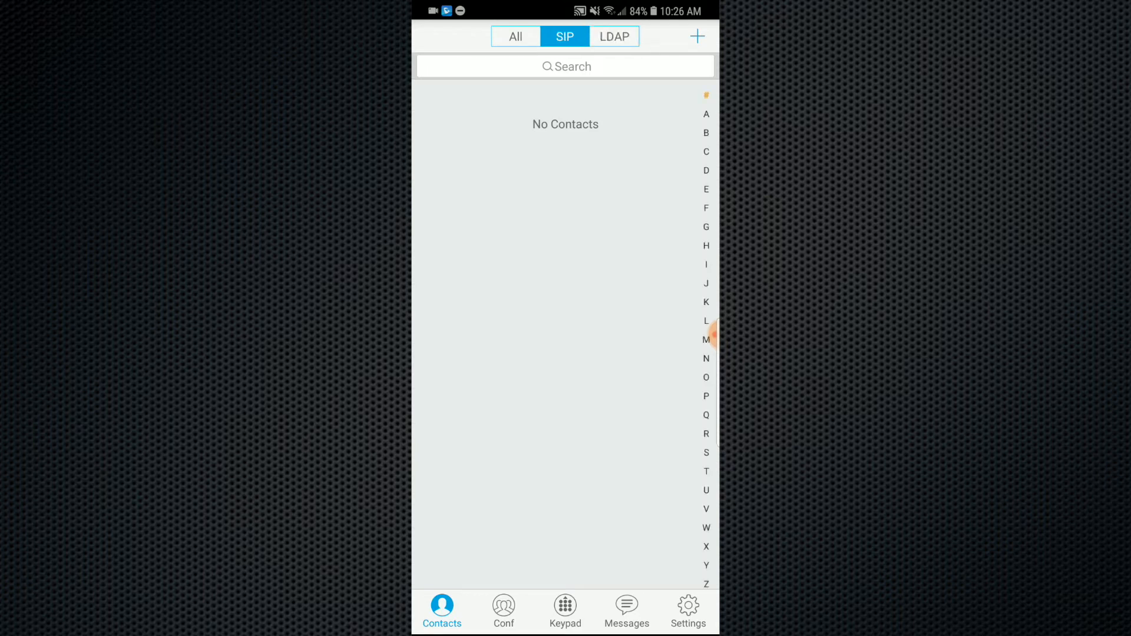
{"action": "left_click", "coordinate": [687, 610]}
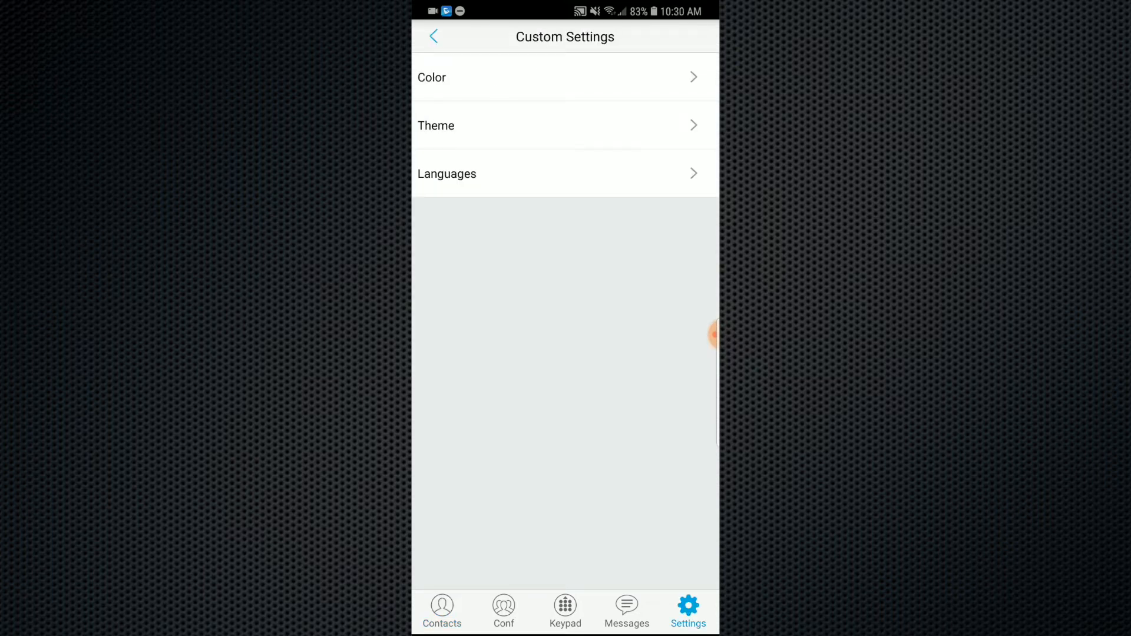
Browse the theme choices and language list, then view Account Settings showing Steve's Phone.
{"action": "left_click", "coordinate": [565, 77]}
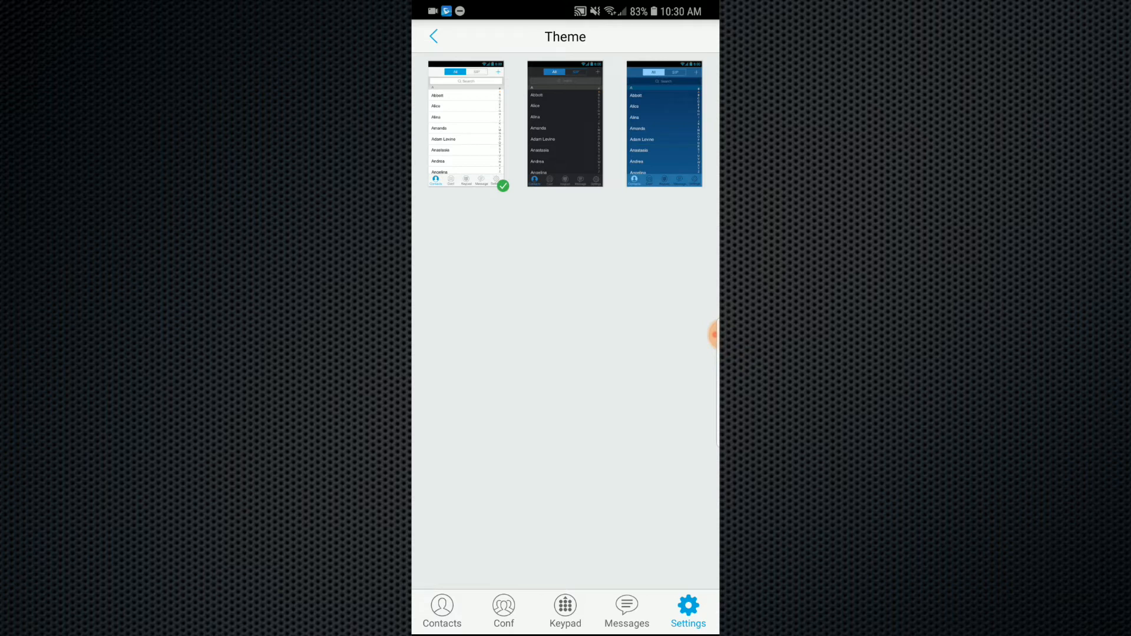
{"action": "left_click", "coordinate": [433, 36]}
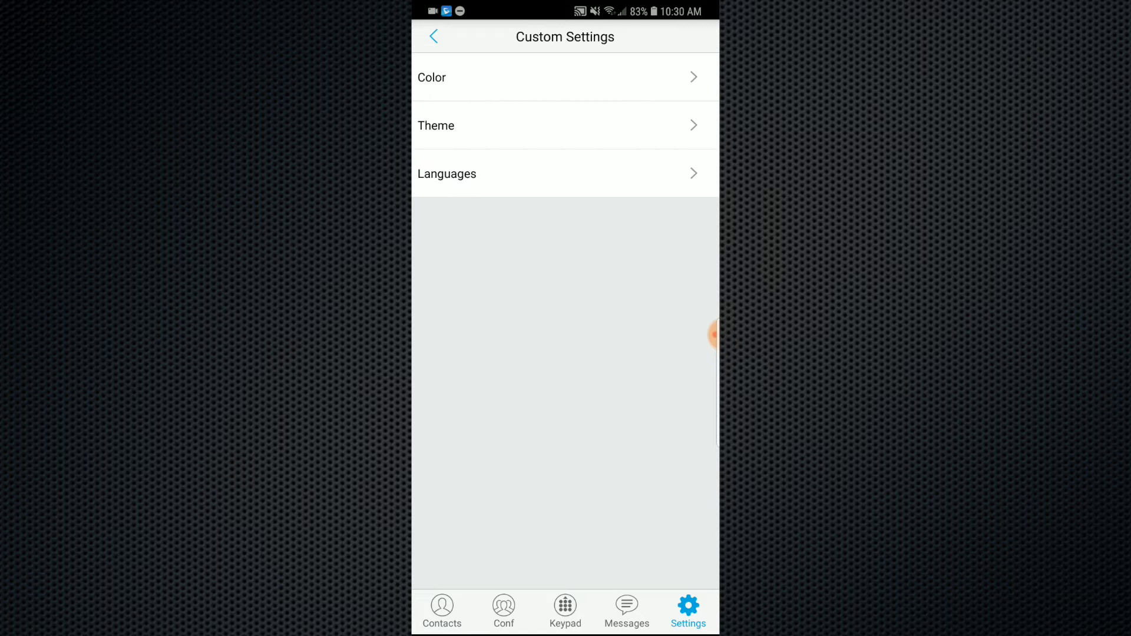
{"action": "left_click", "coordinate": [447, 173]}
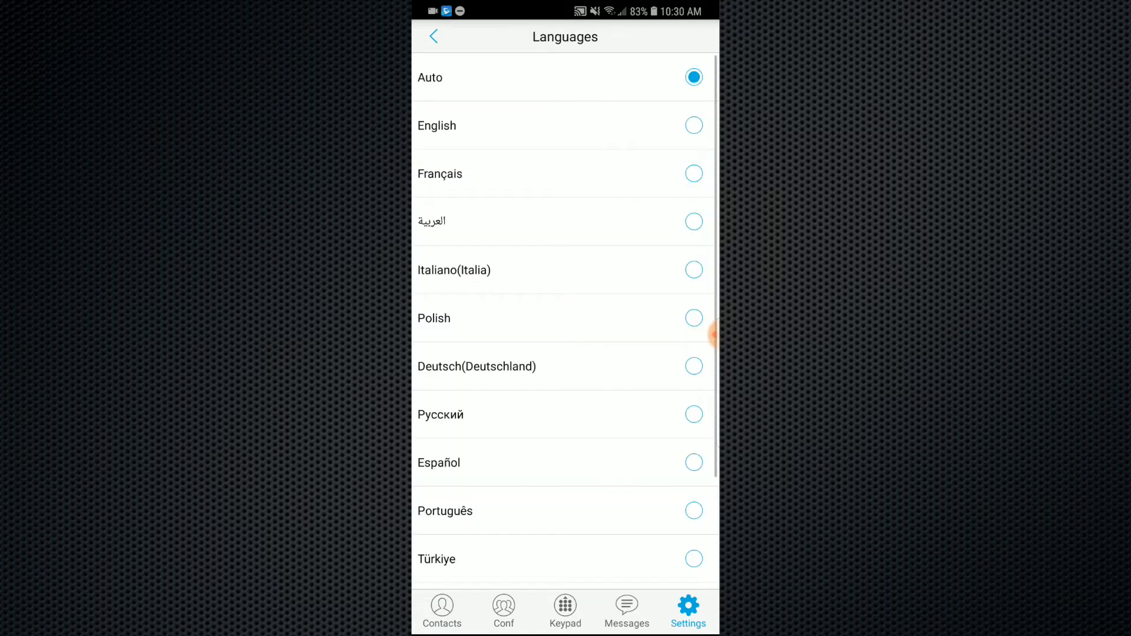
{"action": "left_click", "coordinate": [433, 36]}
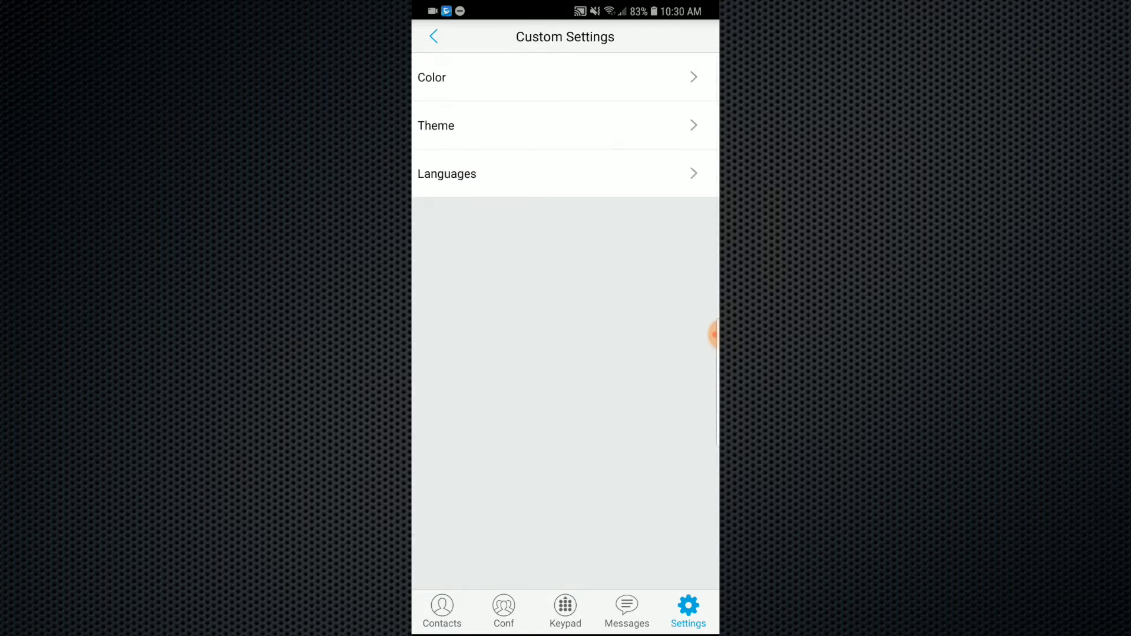
{"action": "left_click", "coordinate": [434, 36]}
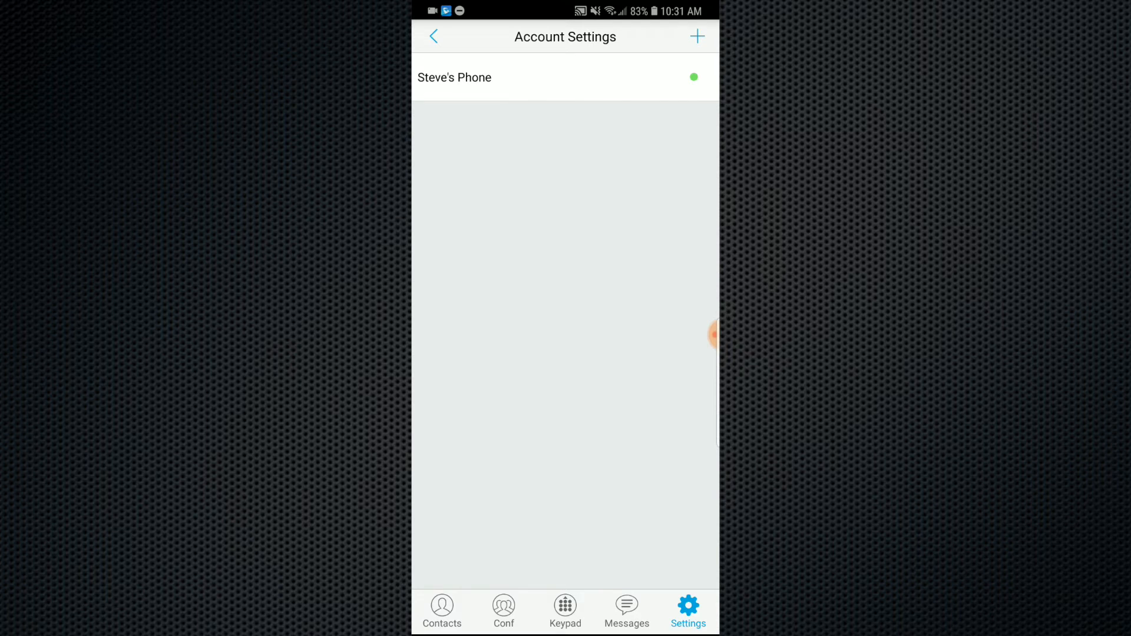
Start adding a UCM Account via the Scan QR Code option.
{"action": "left_click", "coordinate": [697, 36]}
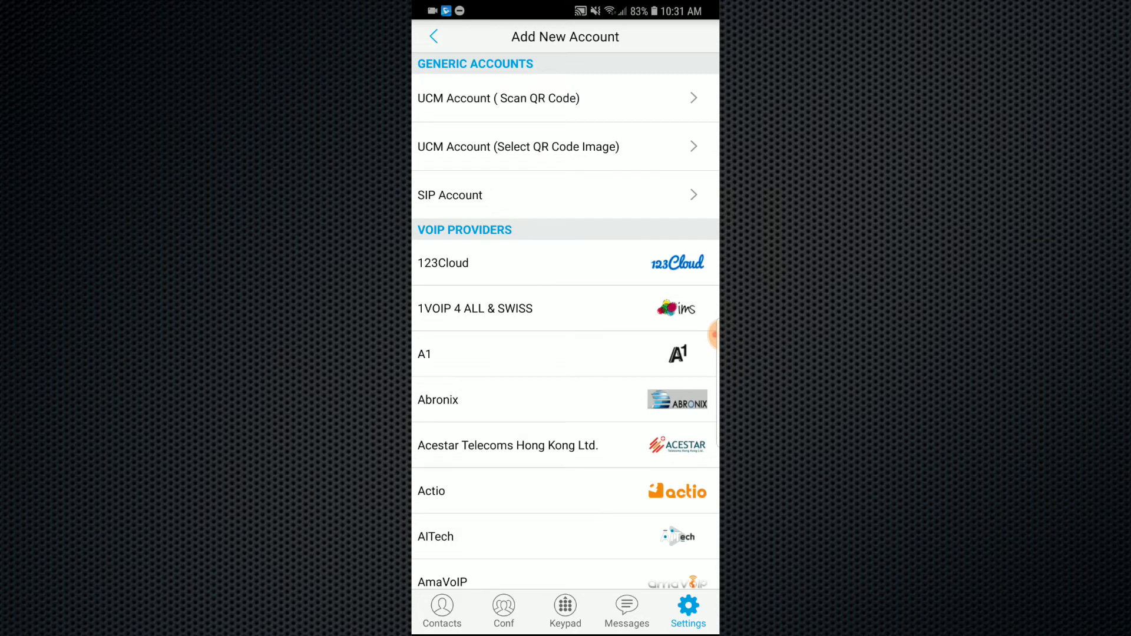
{"action": "left_click", "coordinate": [498, 99]}
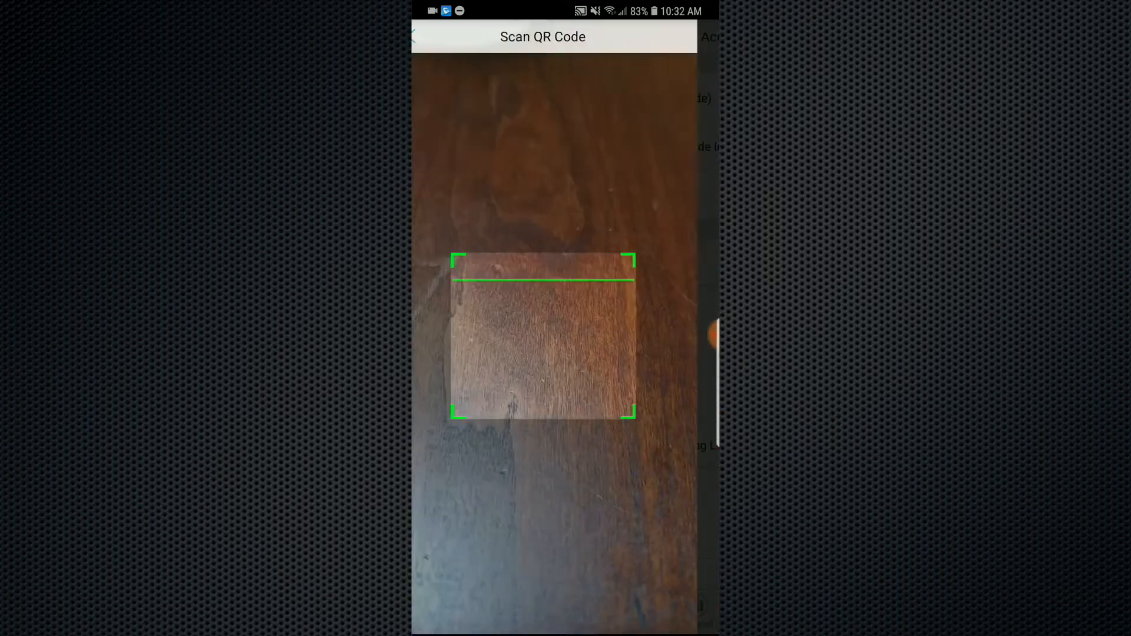